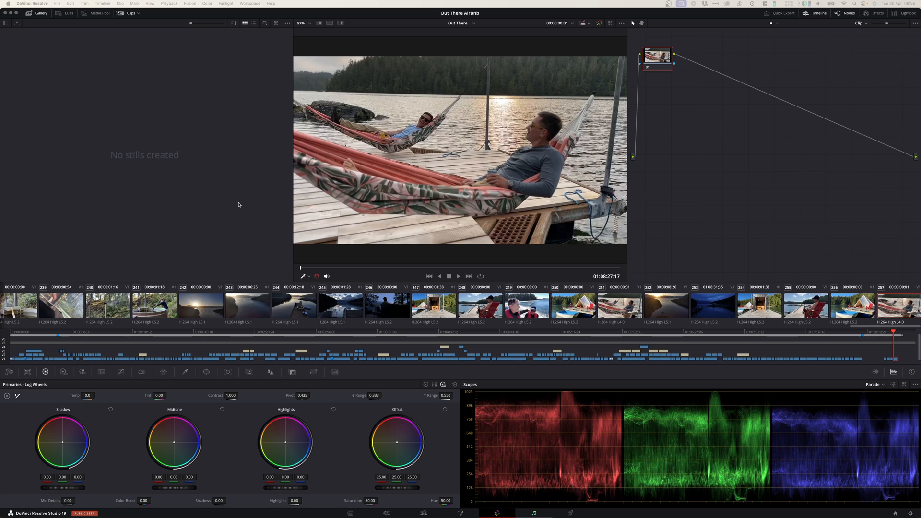
{"action": "mouse_move", "coordinate": [395, 197]}
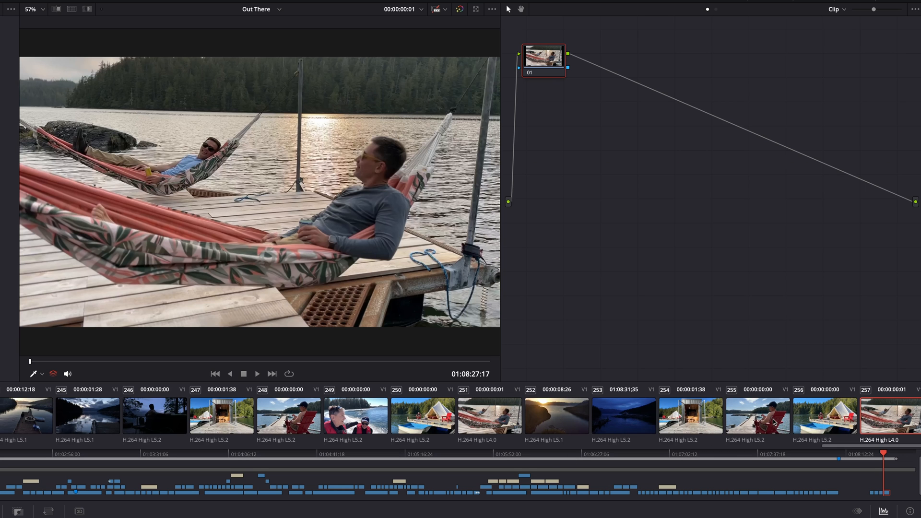
Preview the daytime red-chair and tent clips, then the dusk hammock clip.
{"action": "left_click", "coordinate": [757, 416]}
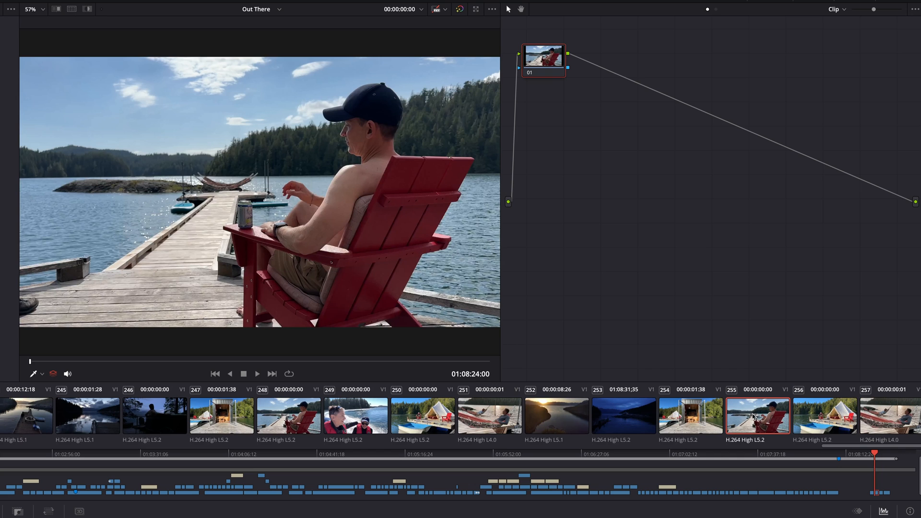
{"action": "mouse_move", "coordinate": [862, 416]}
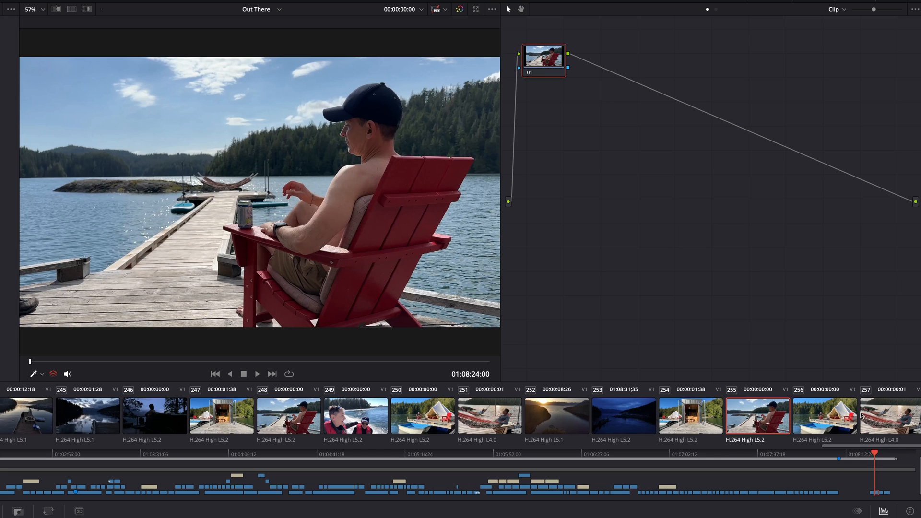
{"action": "left_click", "coordinate": [825, 416]}
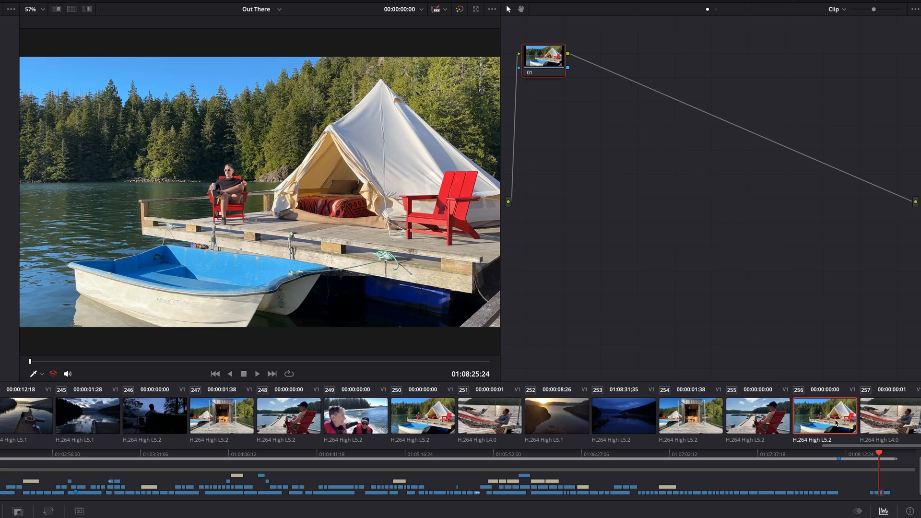
{"action": "left_click", "coordinate": [888, 416]}
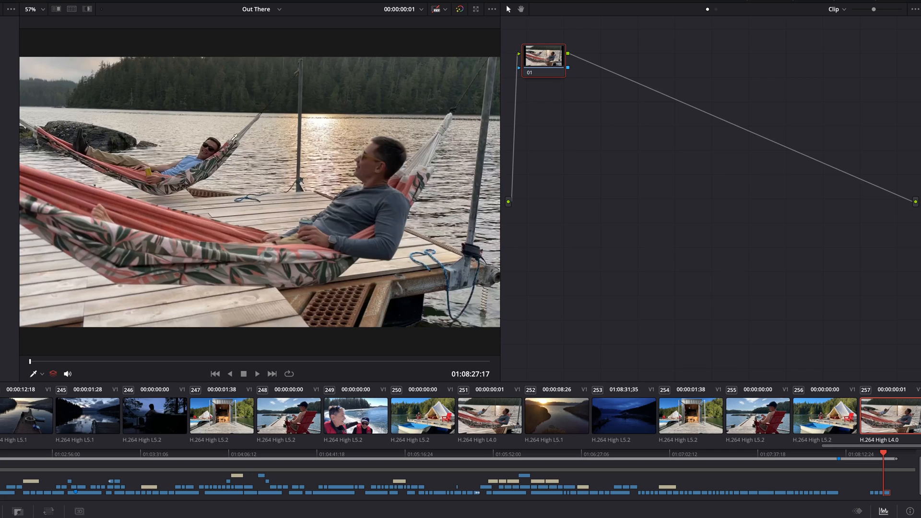
{"action": "mouse_move", "coordinate": [330, 167]}
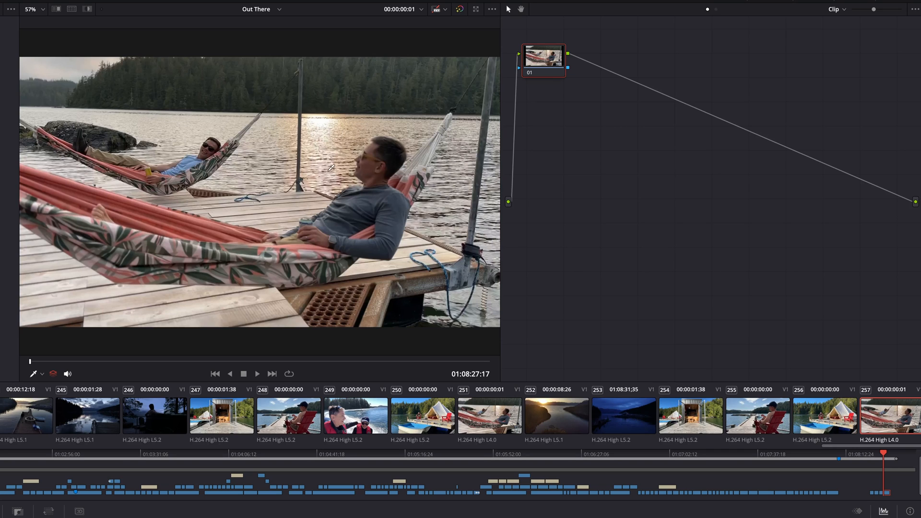
{"action": "mouse_move", "coordinate": [764, 410]}
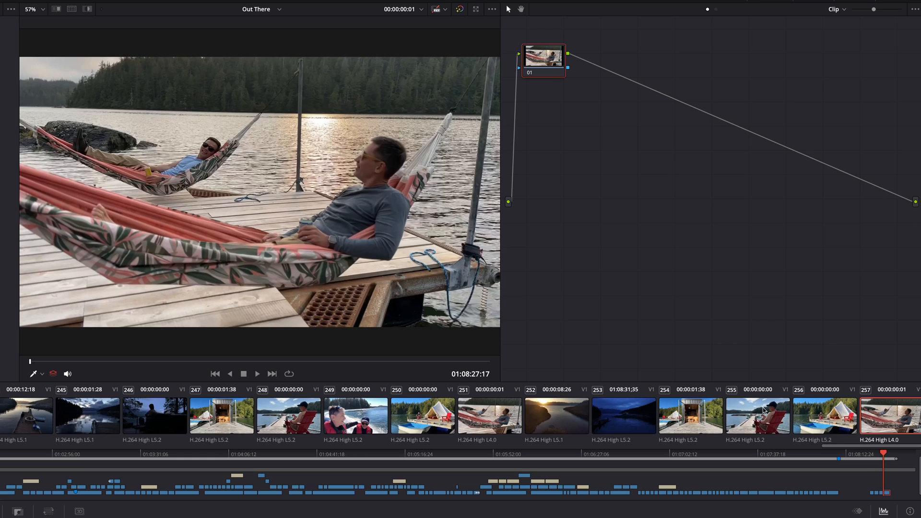
Select the tent and red-chair clips and open Shot Match options on the hammock clip.
{"action": "left_click", "coordinate": [826, 416]}
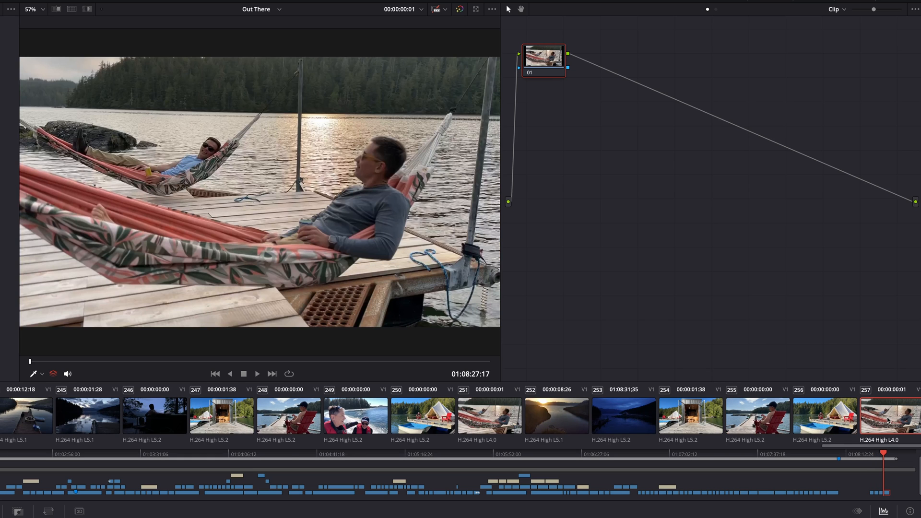
{"action": "left_click", "coordinate": [758, 415]}
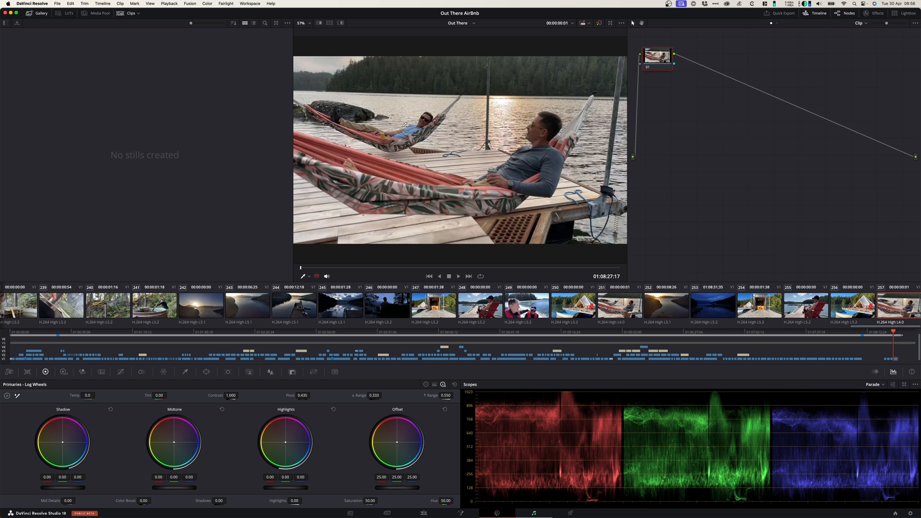
{"action": "mouse_move", "coordinate": [848, 273]}
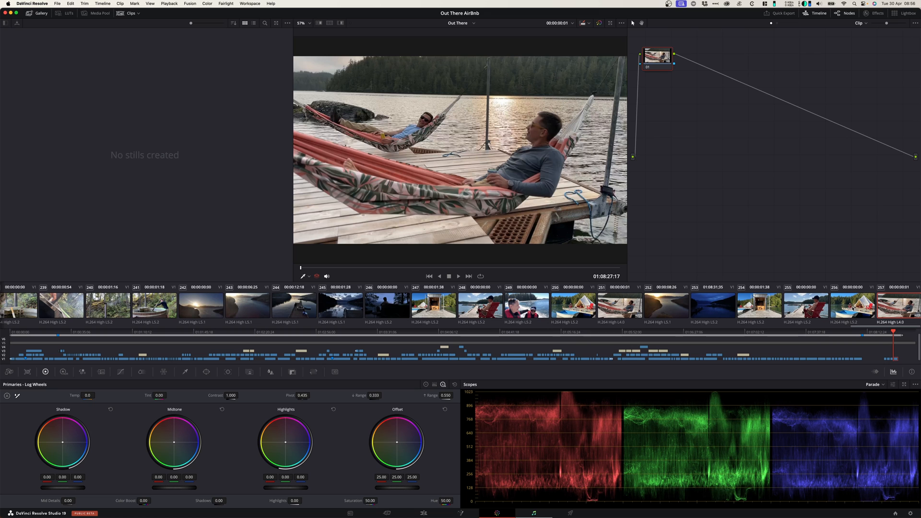
{"action": "left_click", "coordinate": [805, 304]}
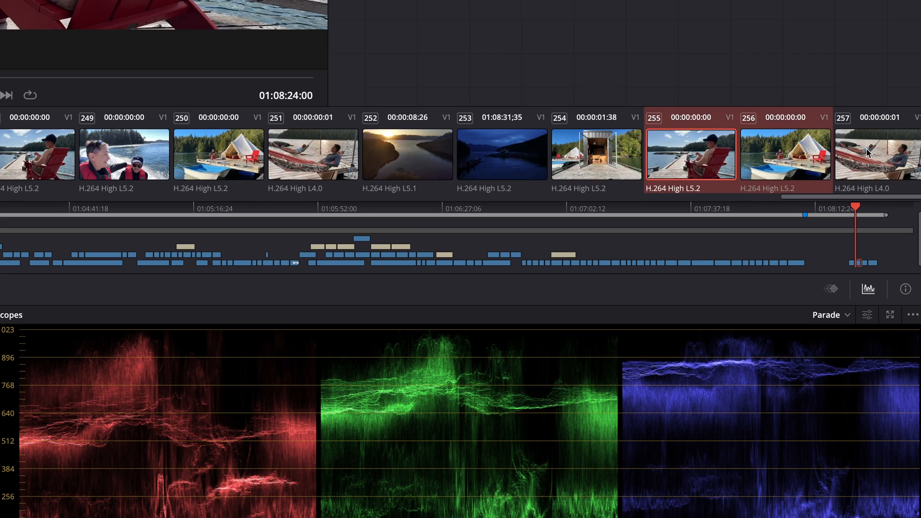
{"action": "right_click", "coordinate": [783, 154]}
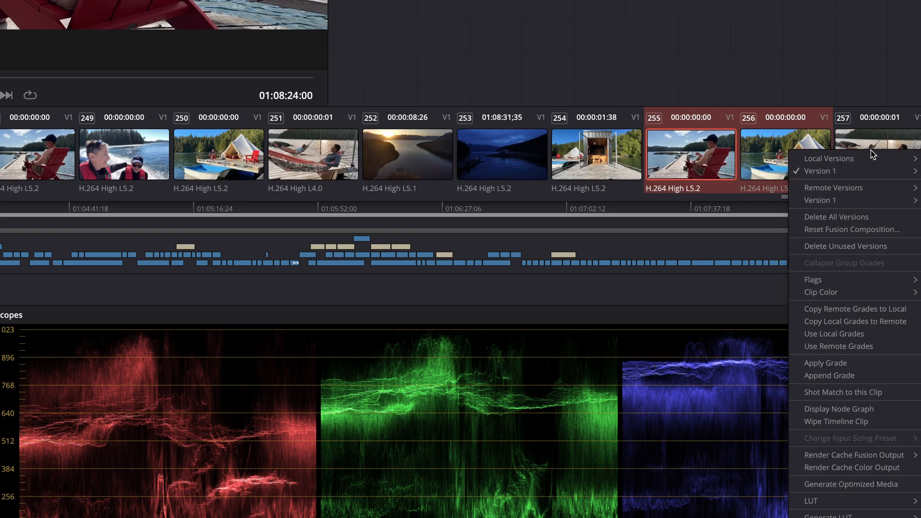
{"action": "mouse_move", "coordinate": [844, 392]}
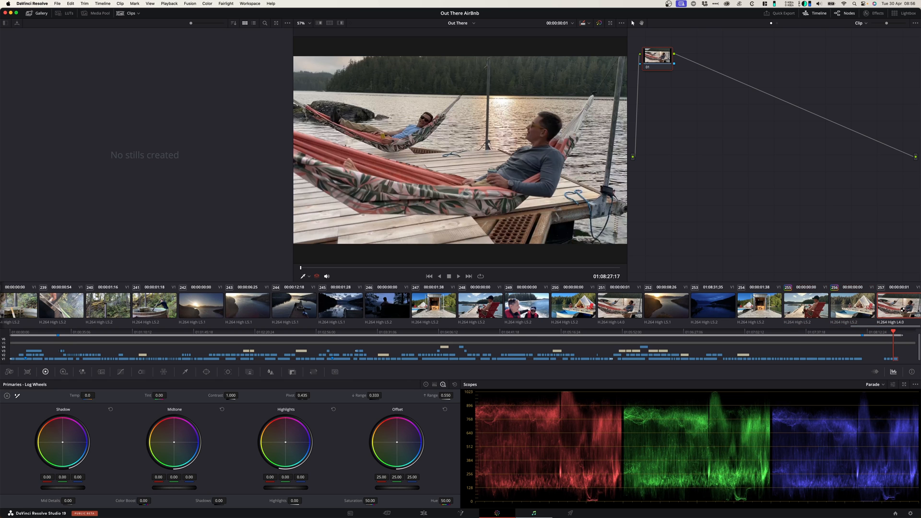
{"action": "left_click", "coordinate": [806, 305]}
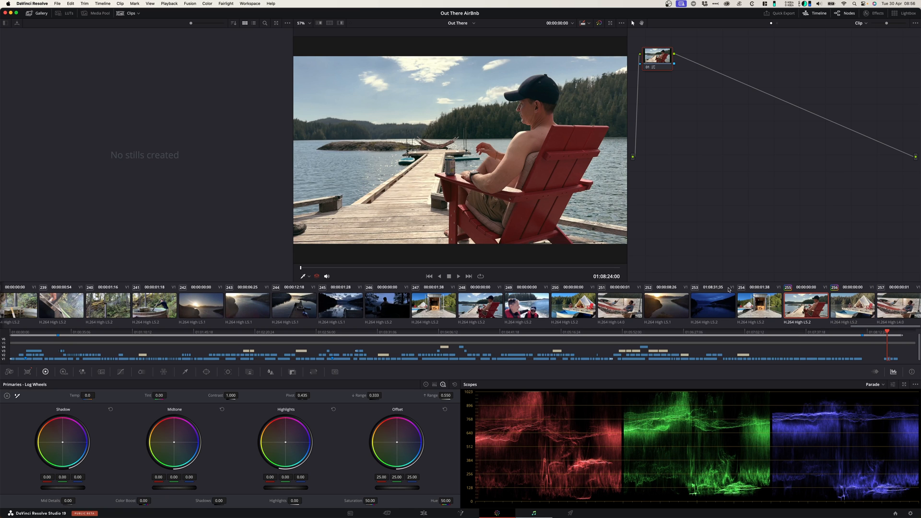
{"action": "left_click", "coordinate": [852, 304]}
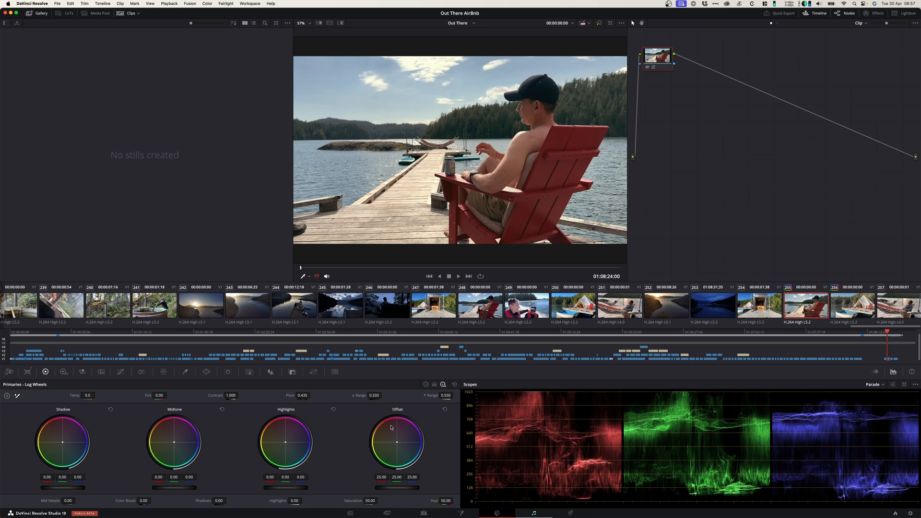
{"action": "mouse_move", "coordinate": [392, 427]}
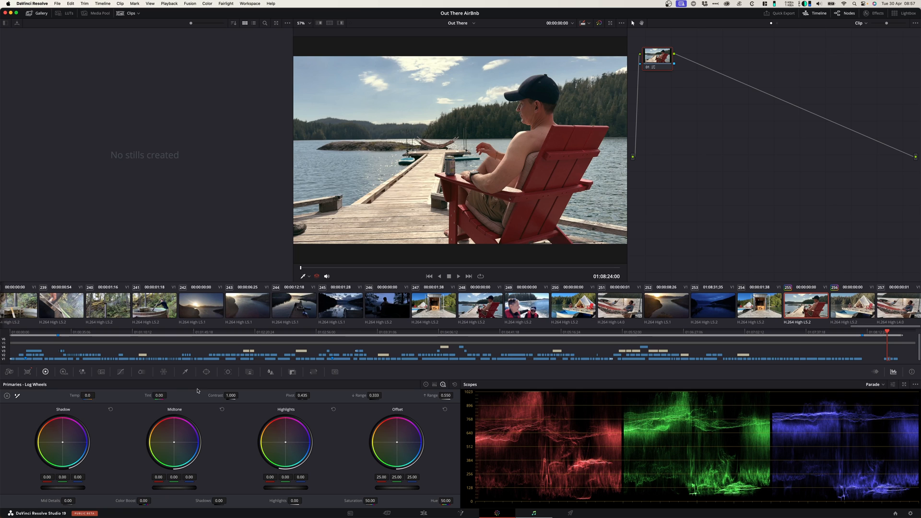
{"action": "mouse_move", "coordinate": [339, 433]}
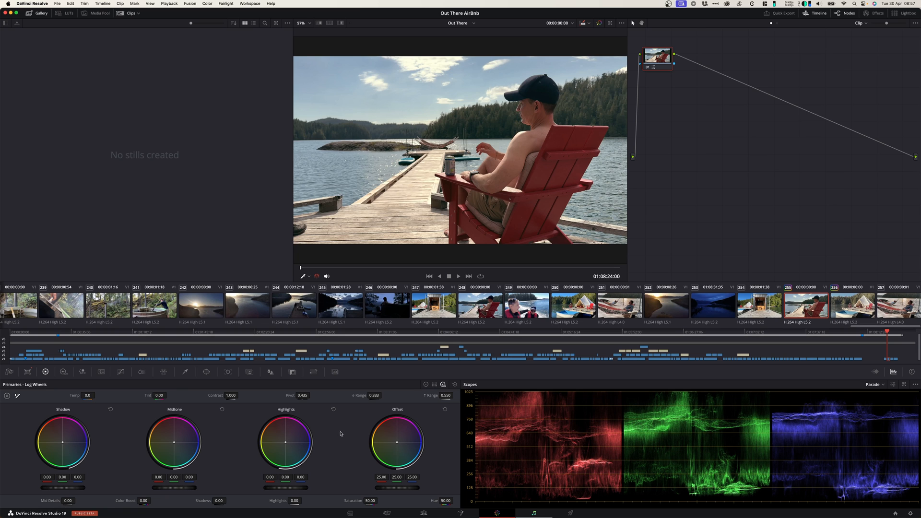
{"action": "left_click", "coordinate": [892, 305]}
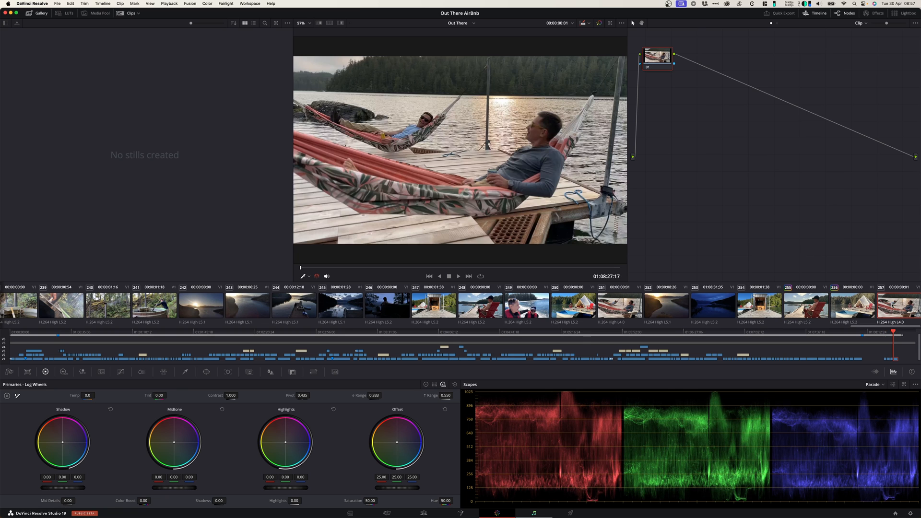